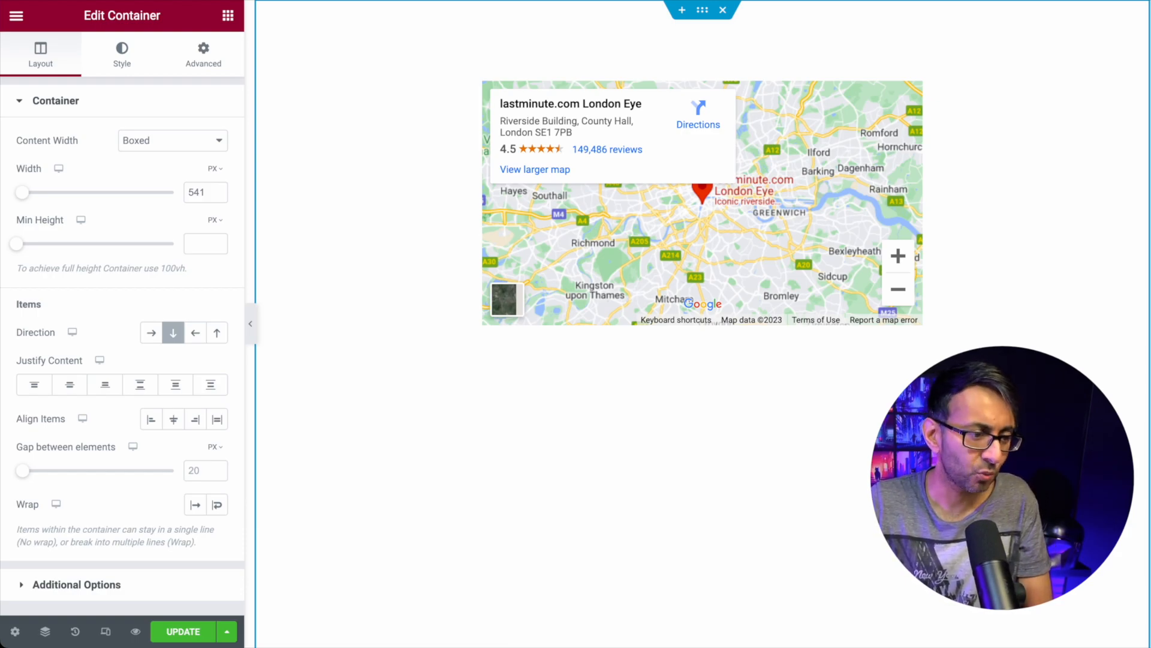
mouse_move(513, 222)
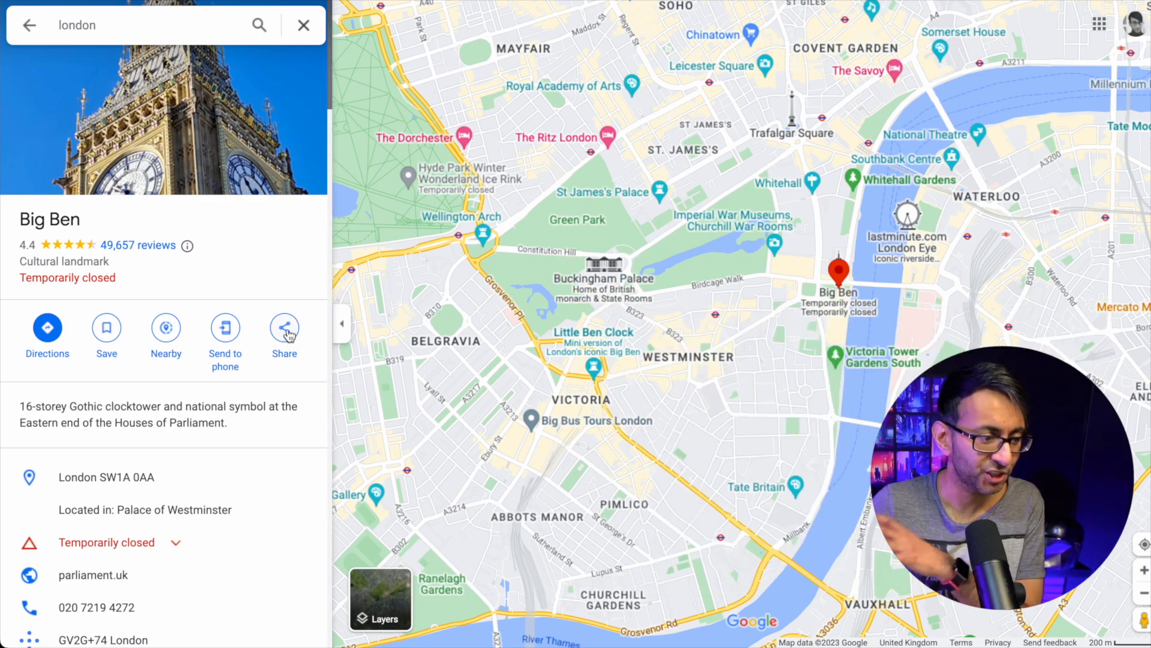
- Copy Big Ben's Google Maps embed HTML at a custom 400×600 size
click(285, 327)
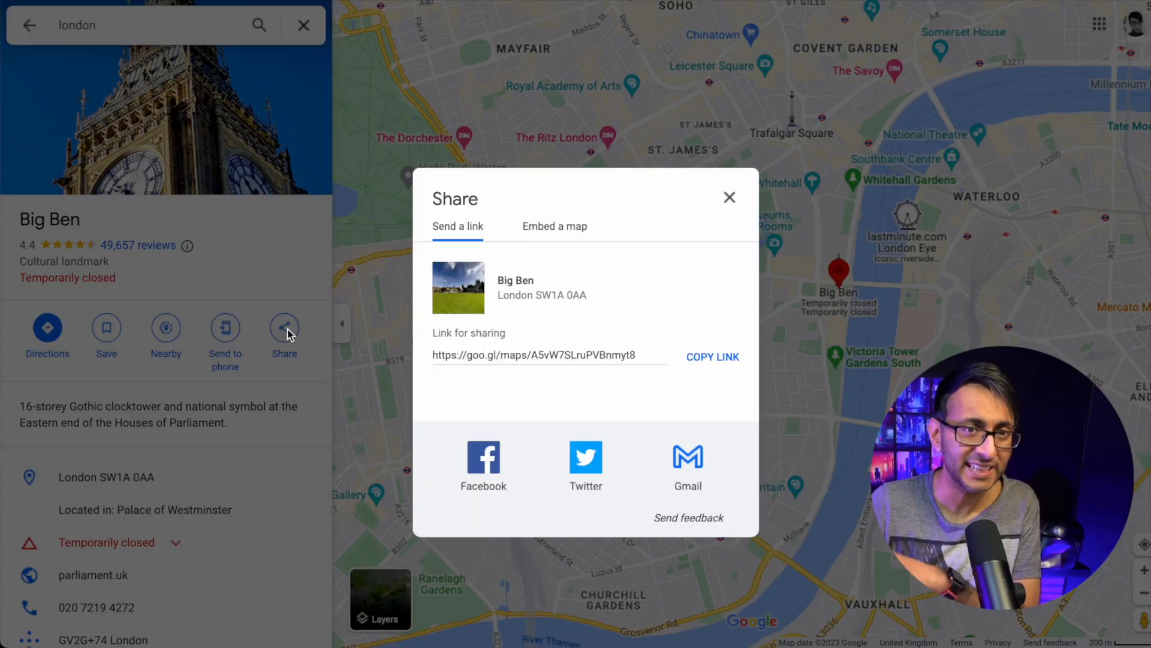
click(554, 226)
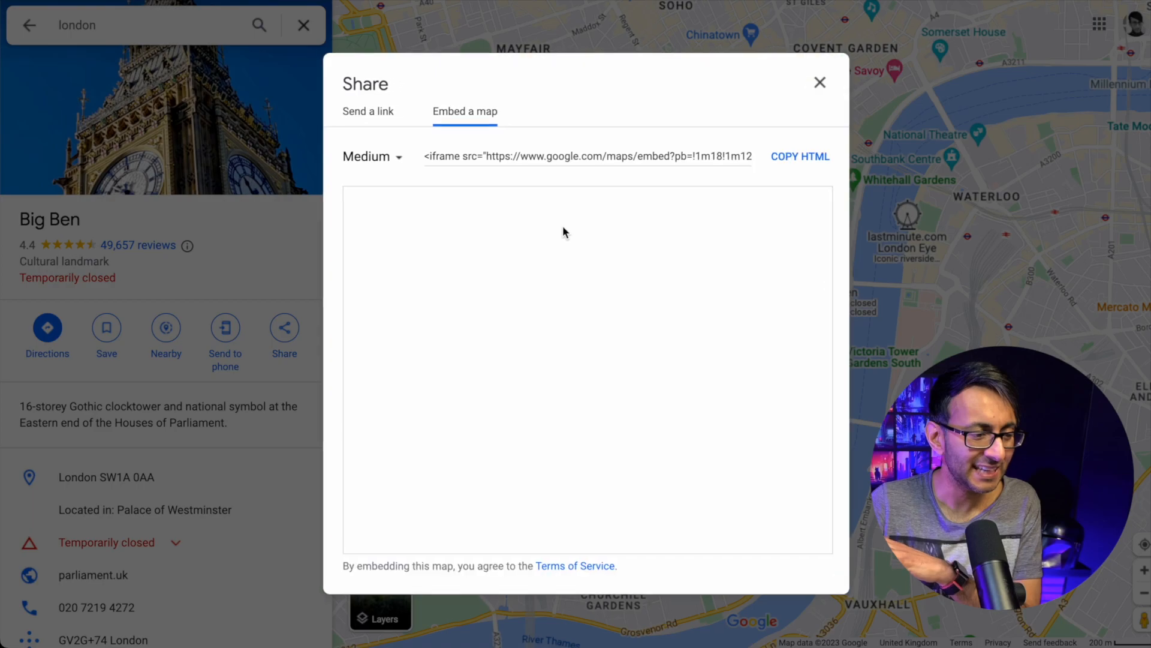
click(372, 157)
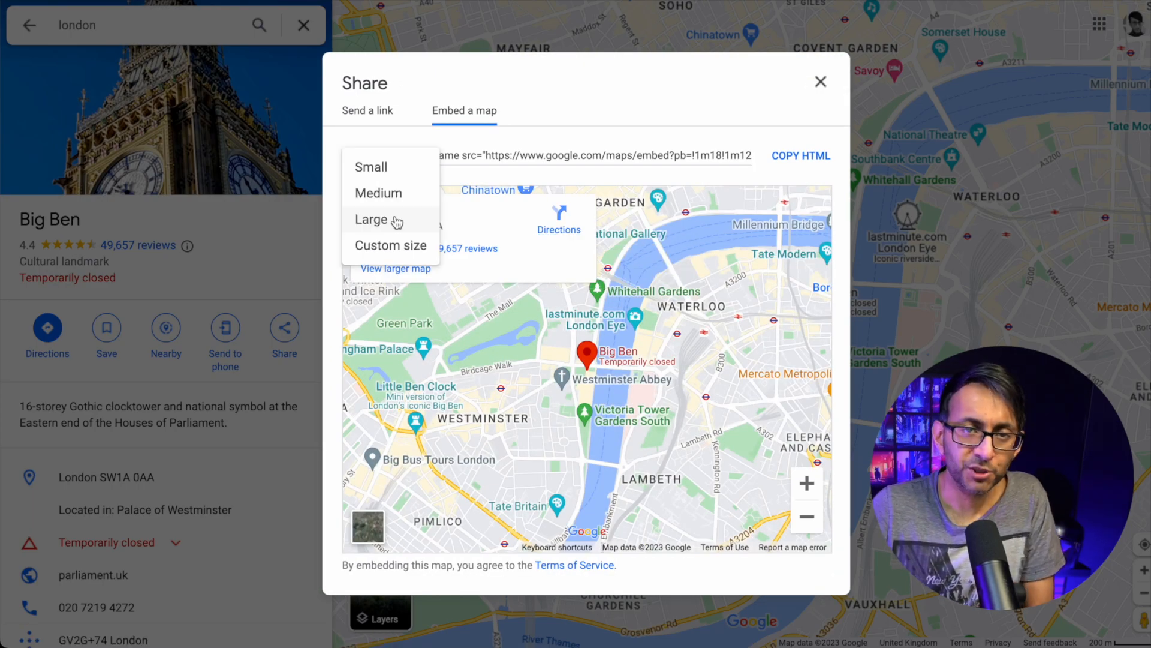
click(392, 246)
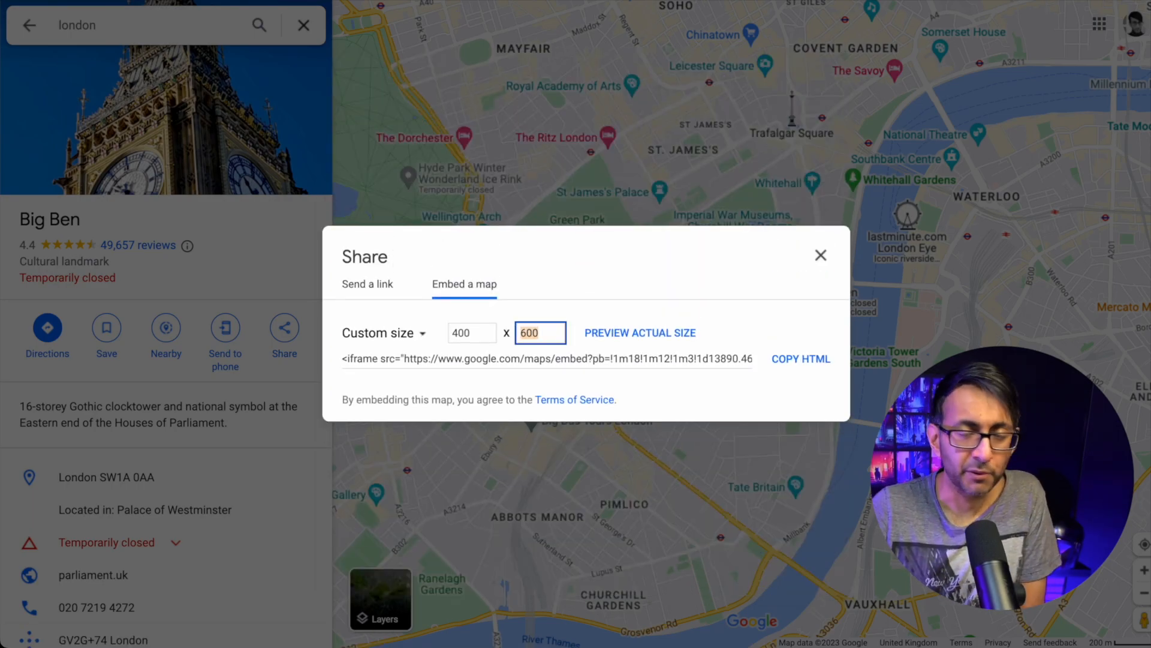
click(802, 359)
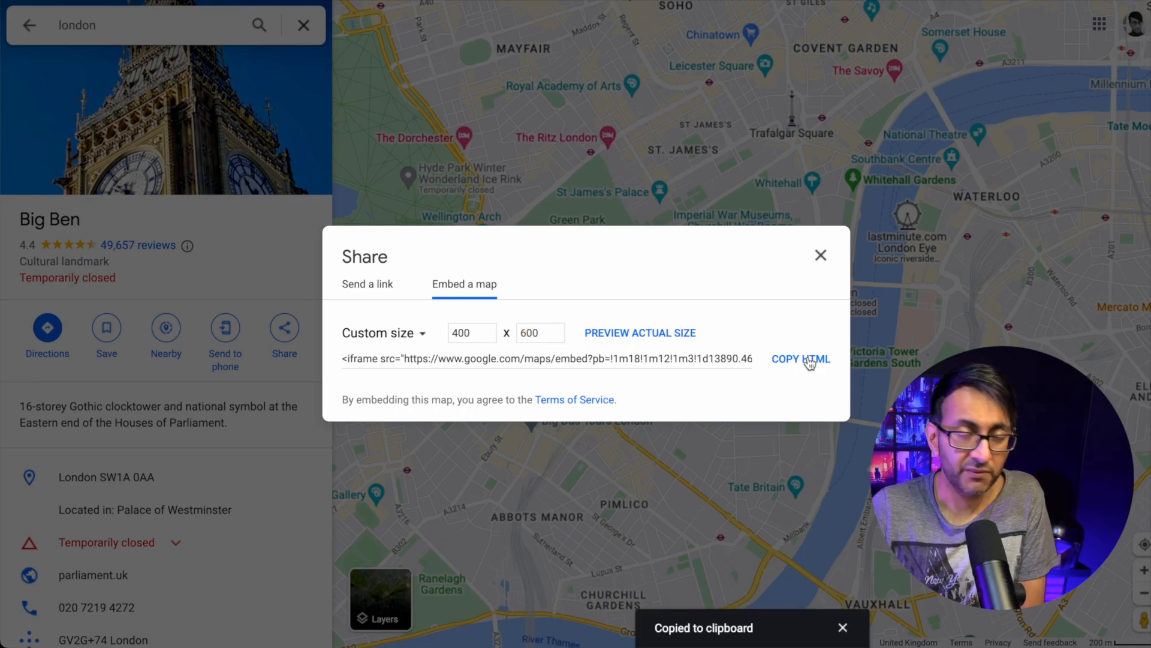